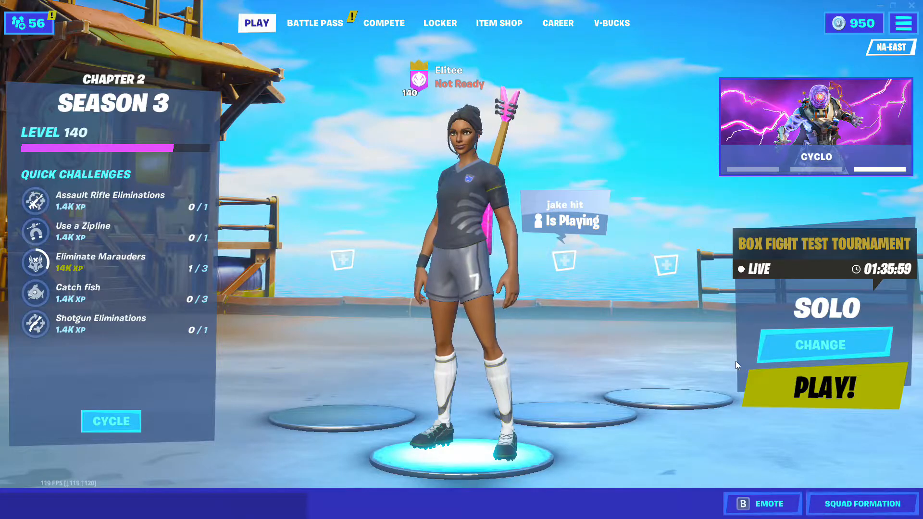
mouse_move(726, 352)
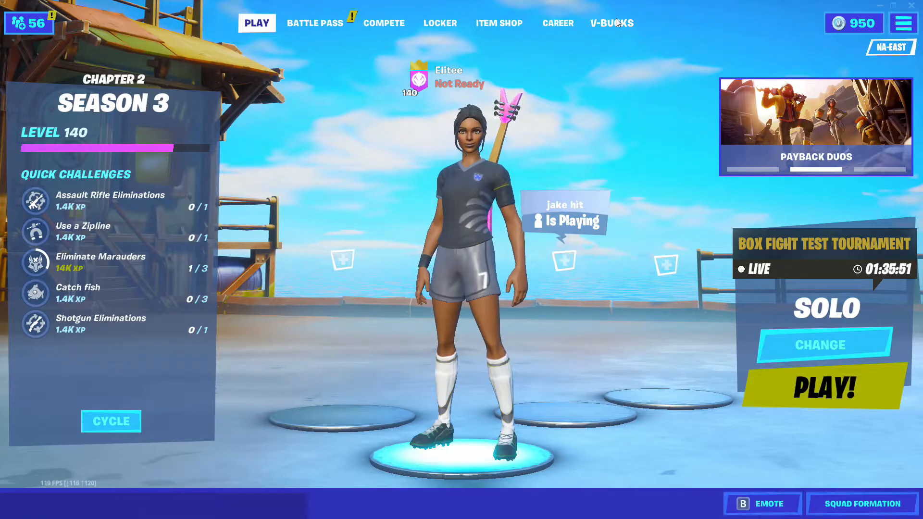
Switch from the Fortnite lobby to the Item Shop and its featured and daily offers.
click(499, 23)
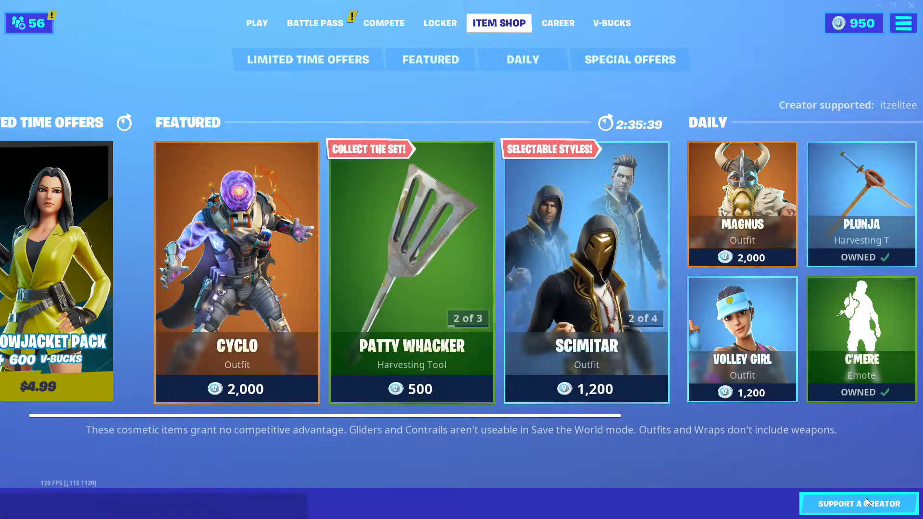
click(859, 503)
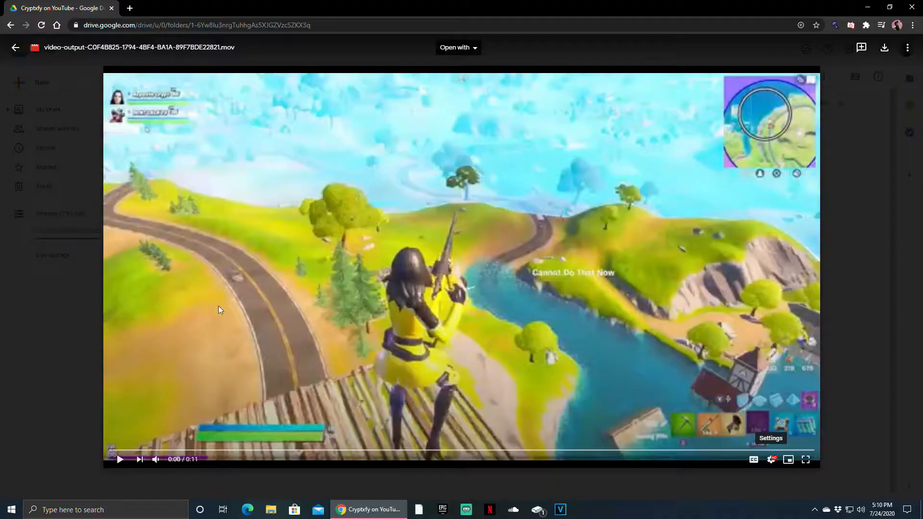
Play the 'Tezrm10k on IG' clip to its end and return to the Elitees YT Video folder.
click(119, 460)
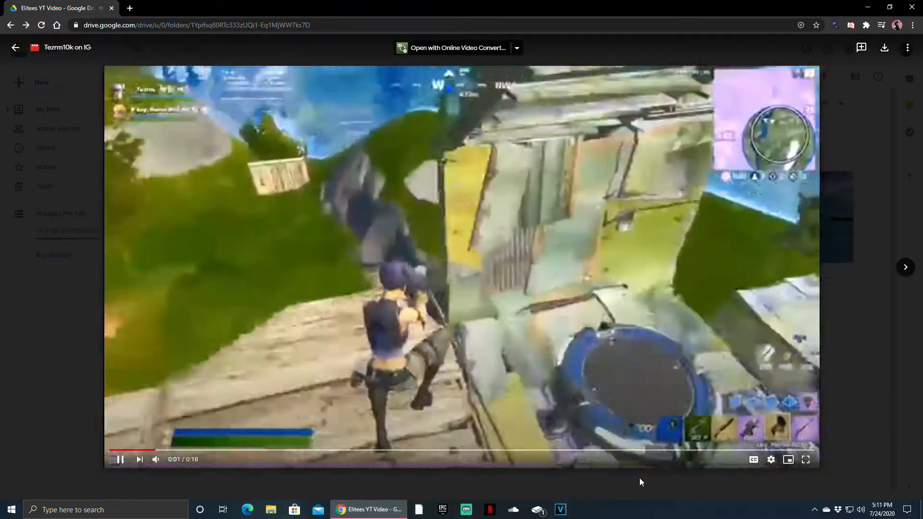
click(770, 460)
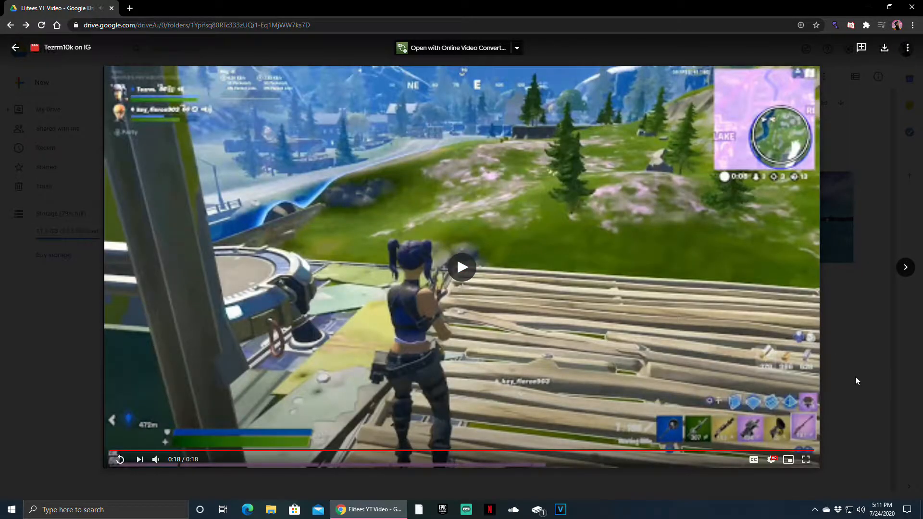
click(15, 47)
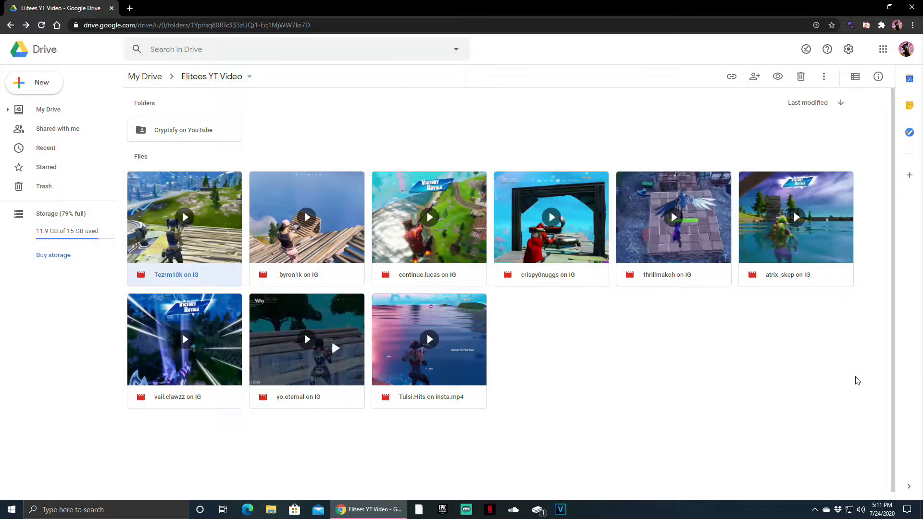
mouse_move(278, 261)
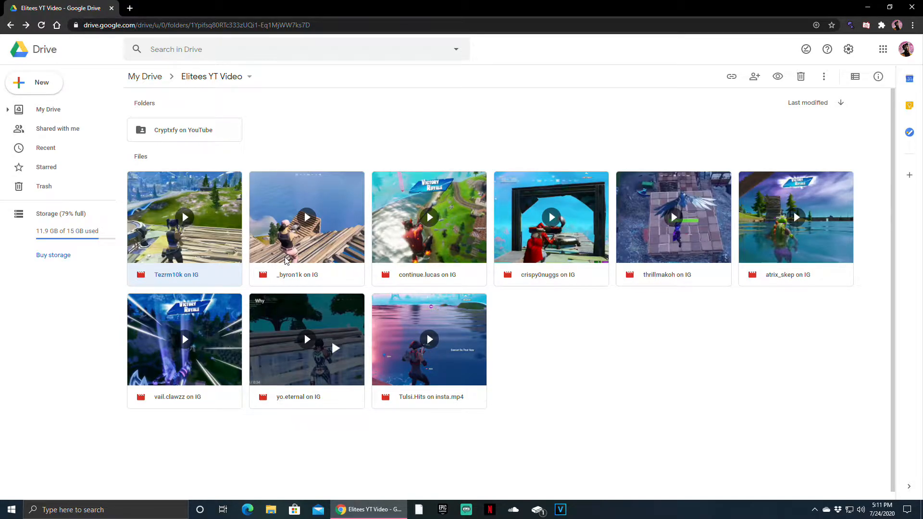
double_click(306, 217)
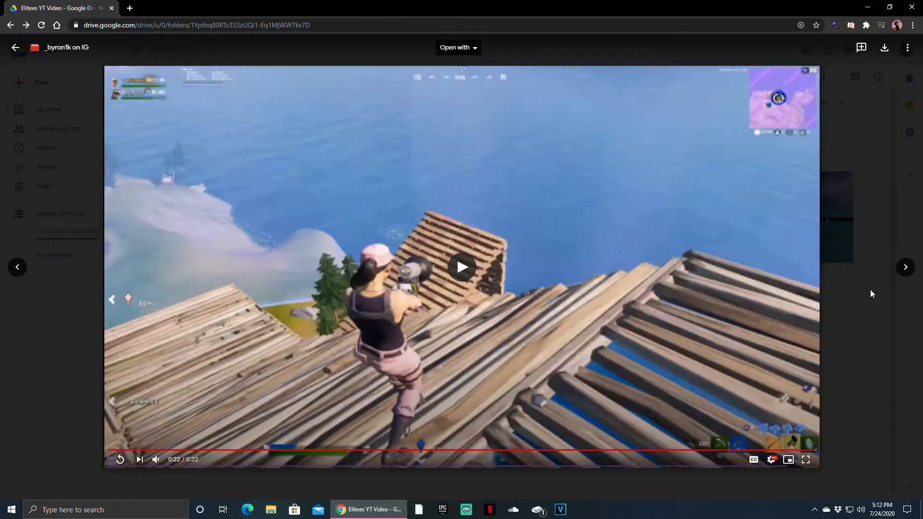
click(463, 267)
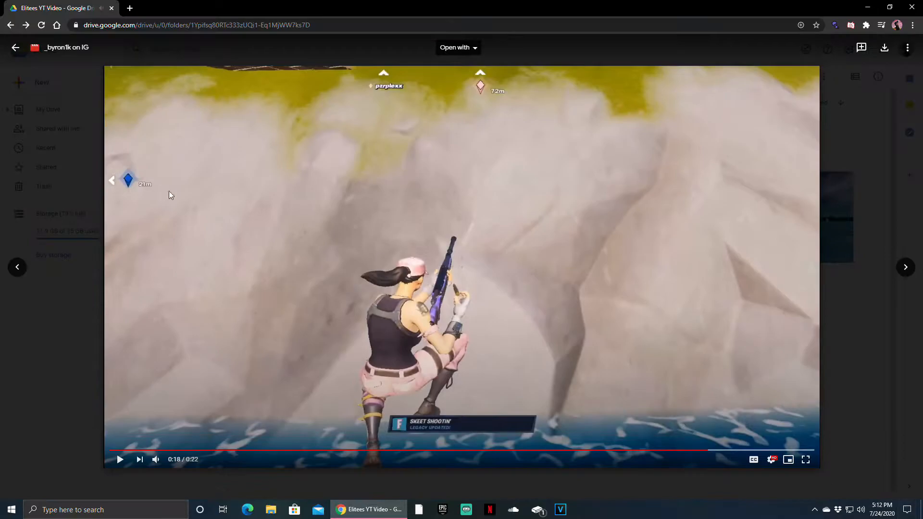
click(16, 47)
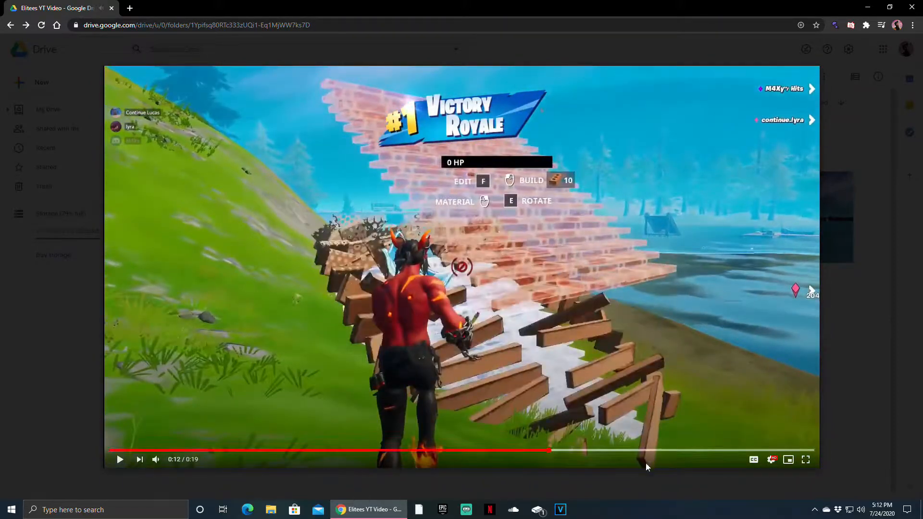
click(701, 450)
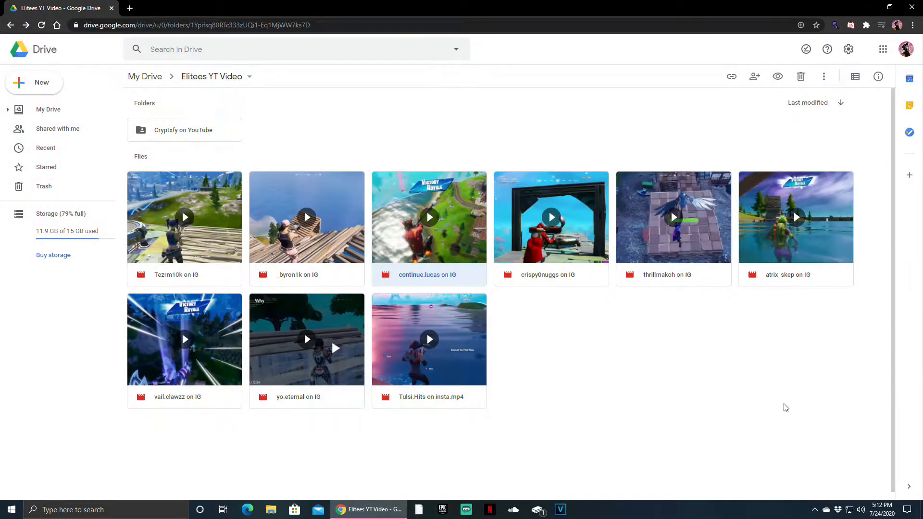
mouse_move(536, 250)
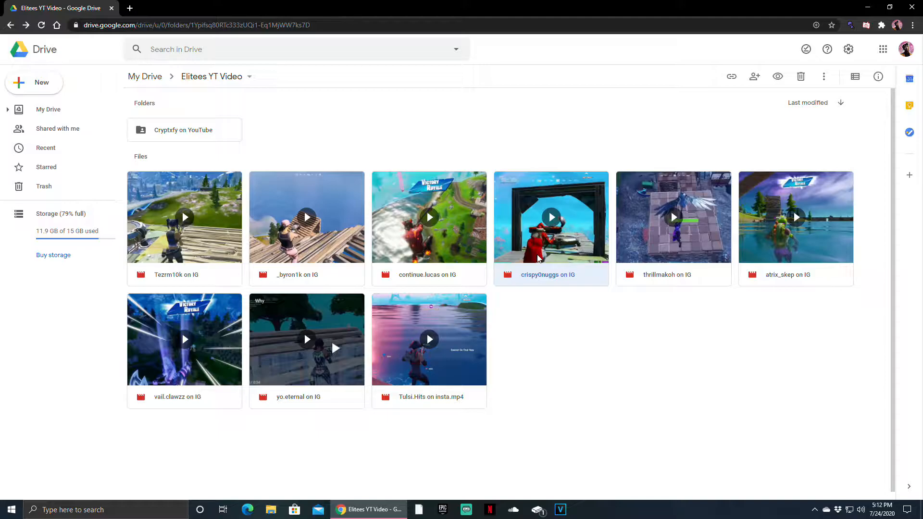
click(551, 218)
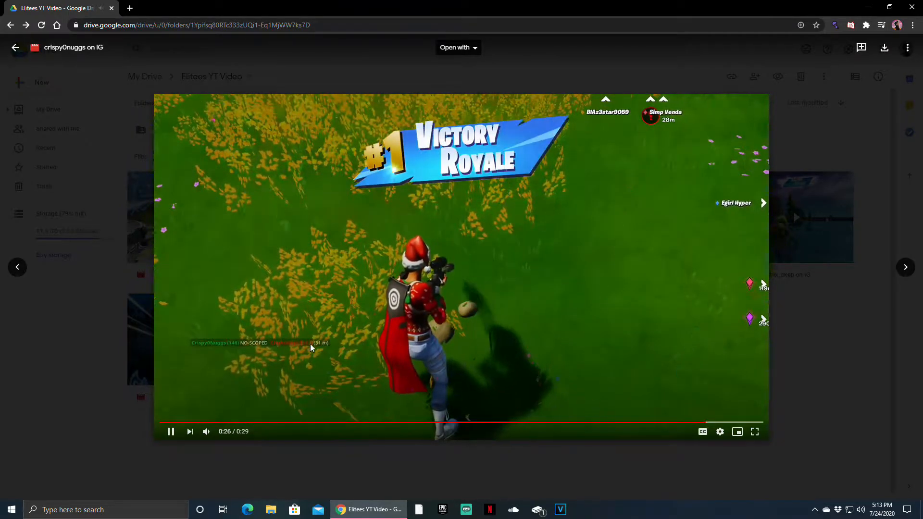
click(171, 432)
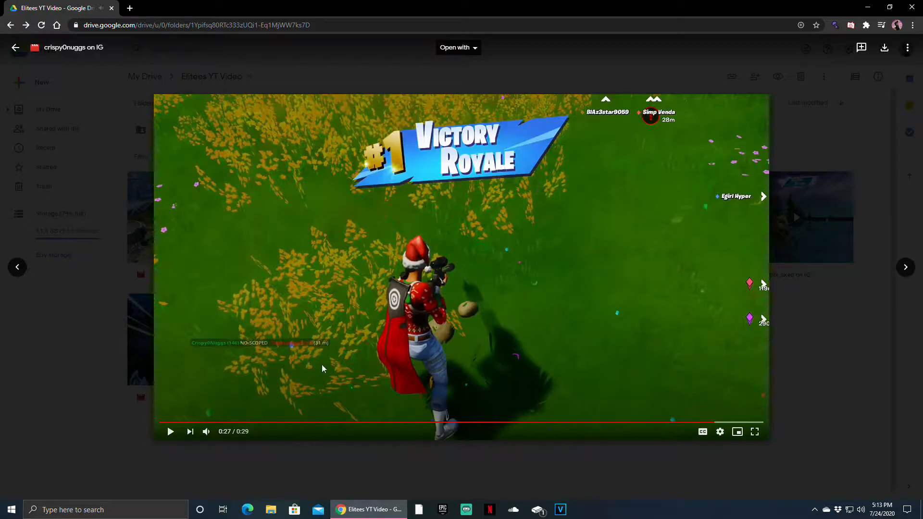
mouse_move(846, 394)
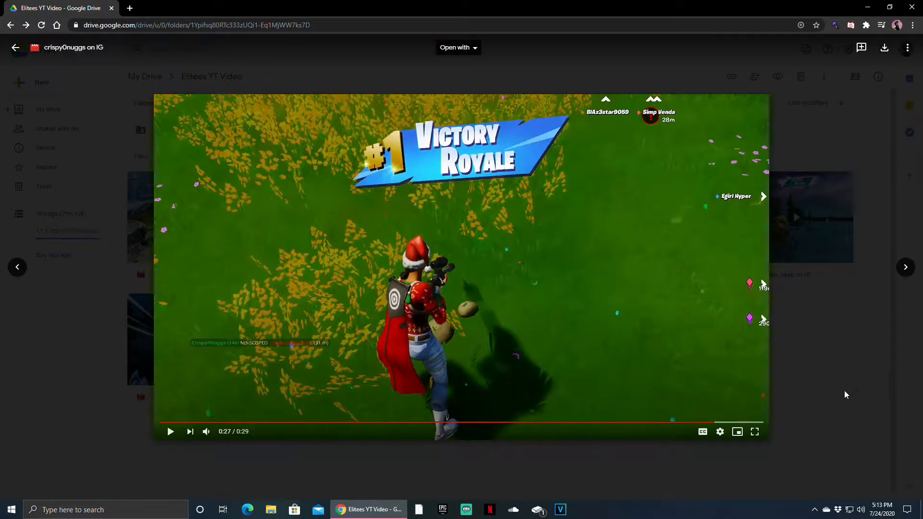
click(15, 48)
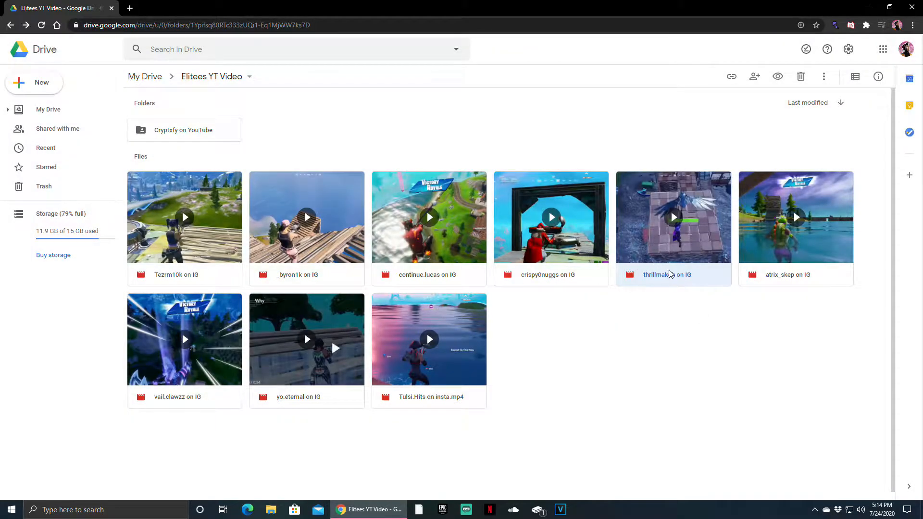
mouse_move(910, 379)
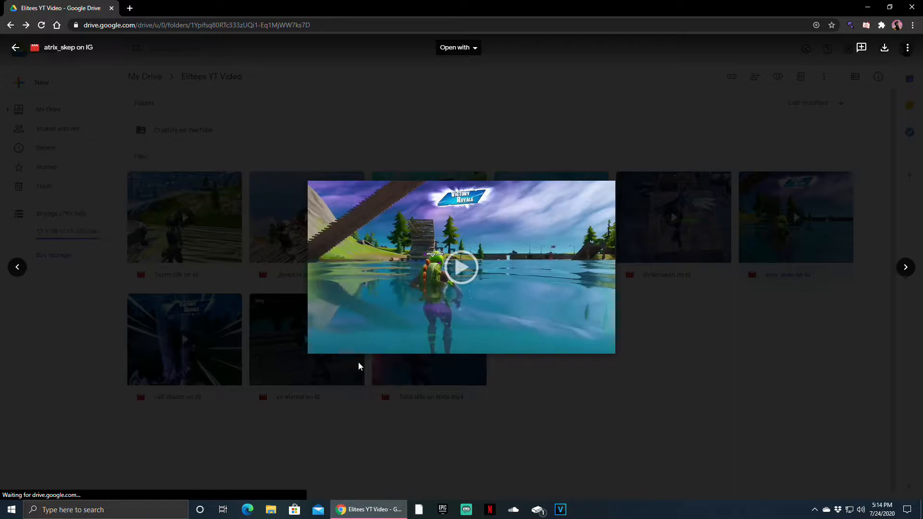
click(460, 266)
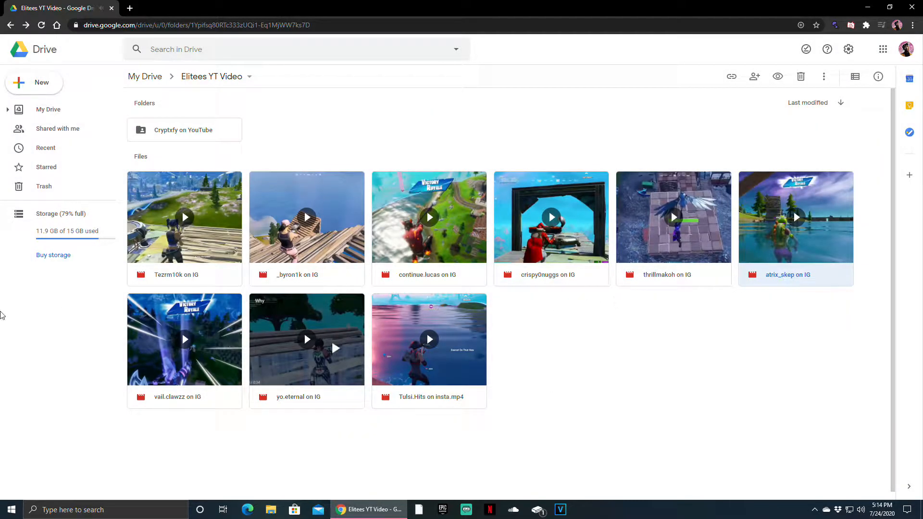
mouse_move(209, 380)
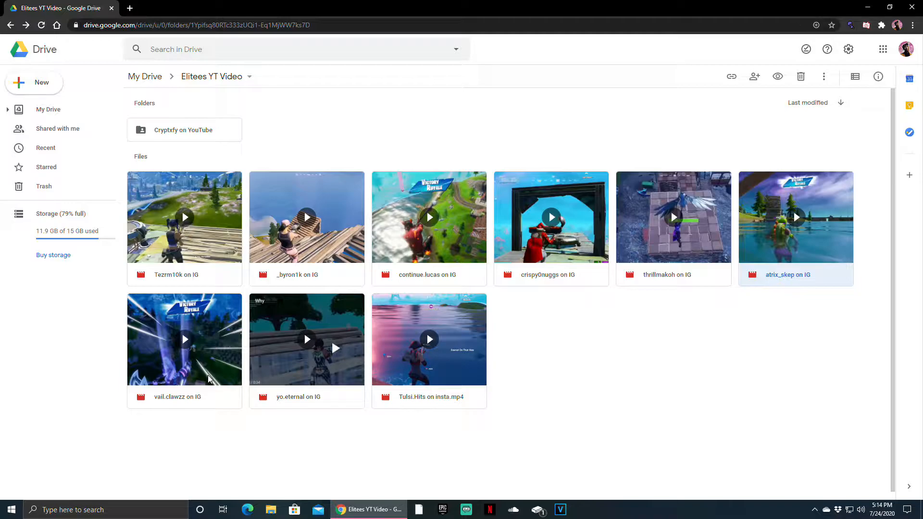
double_click(185, 340)
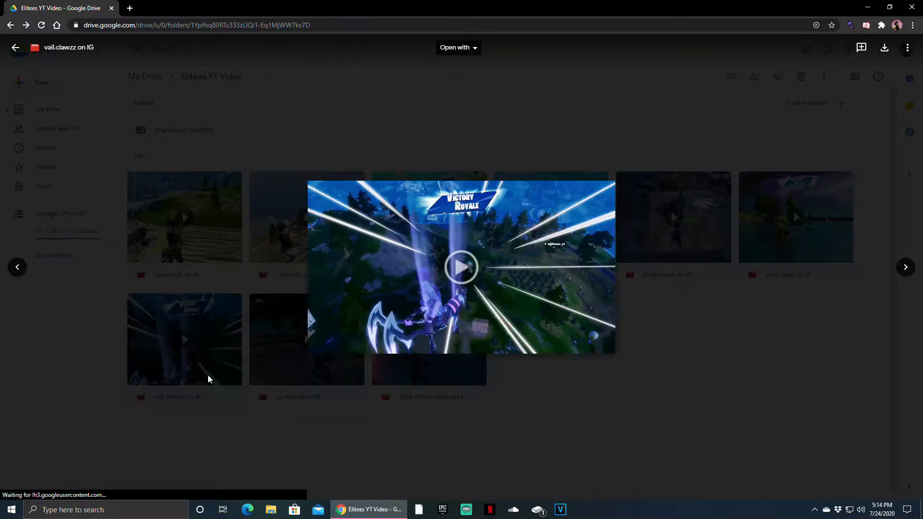
click(461, 266)
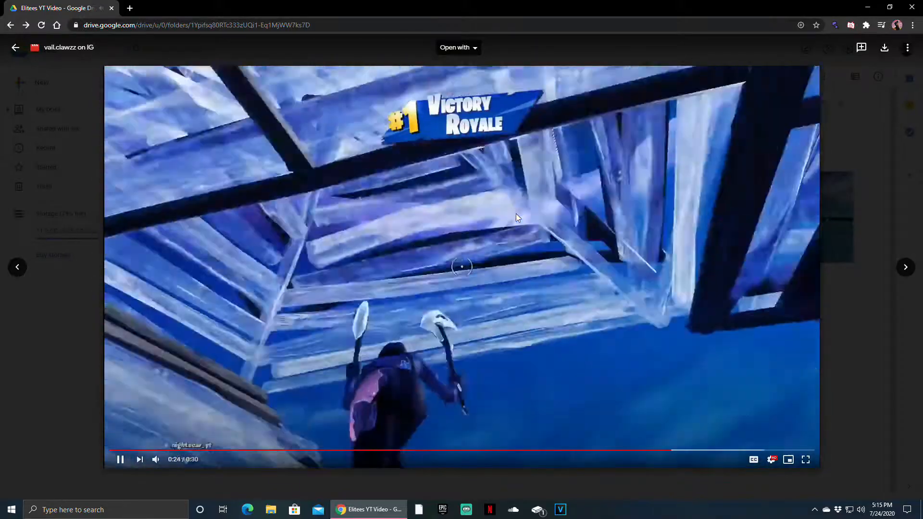
mouse_move(818, 317)
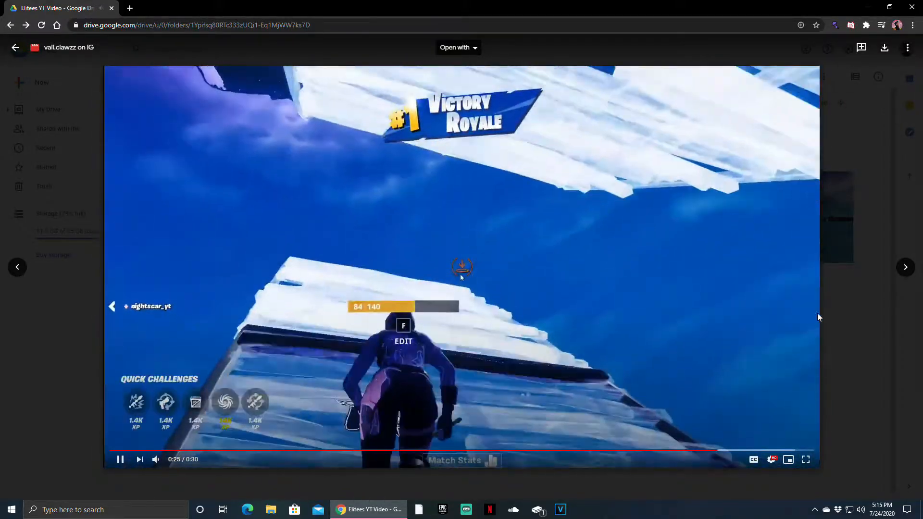
click(16, 47)
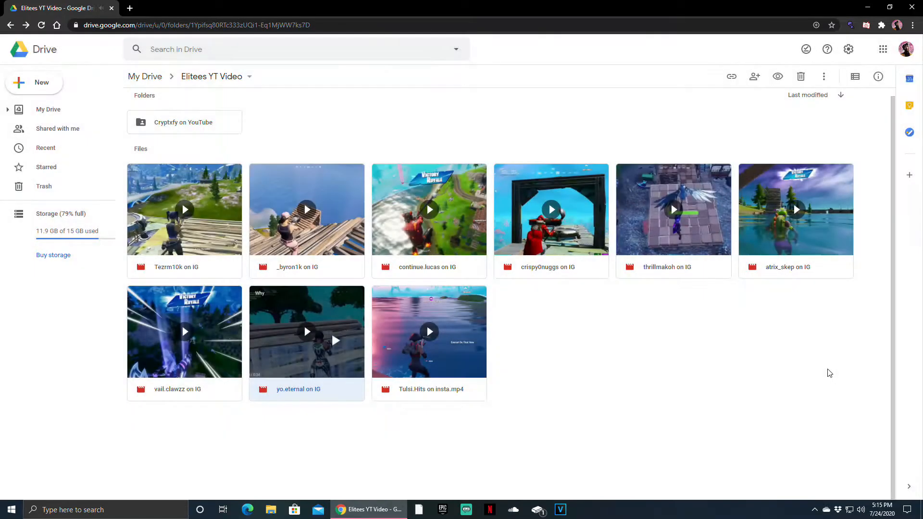
mouse_move(660, 321)
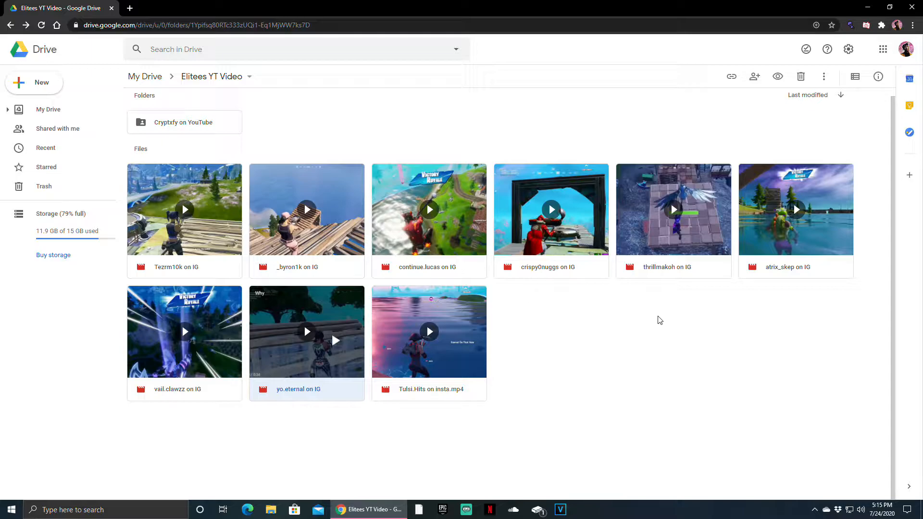
mouse_move(442, 390)
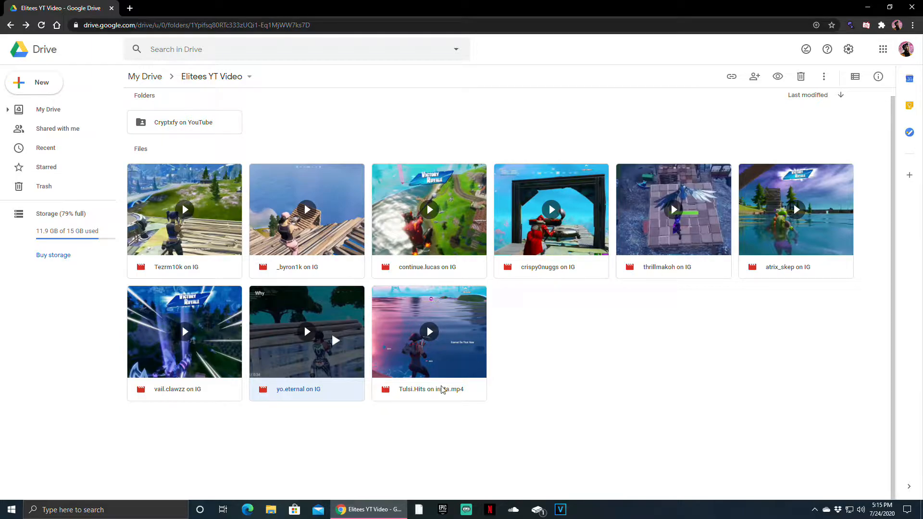
mouse_move(446, 385)
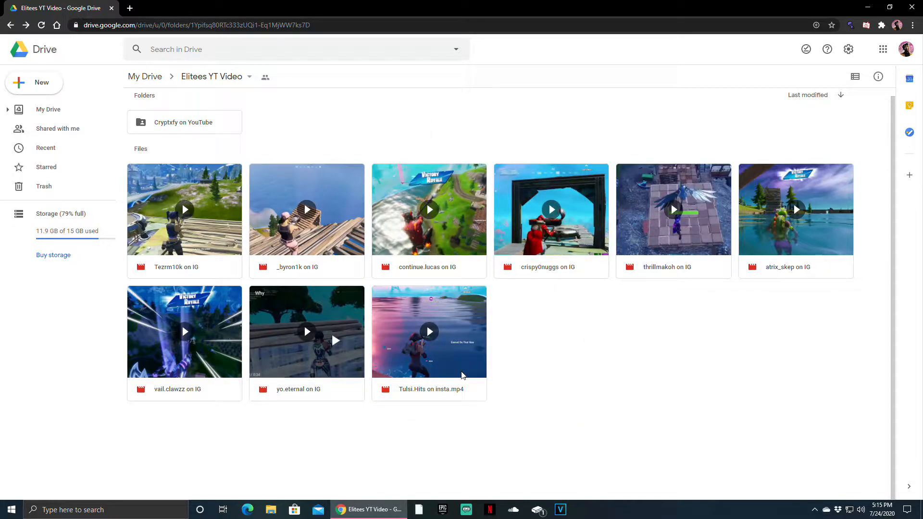
Play 'Tulsi.Hits on insta.mp4', briefly checking playback settings, then return to the folder.
double_click(429, 332)
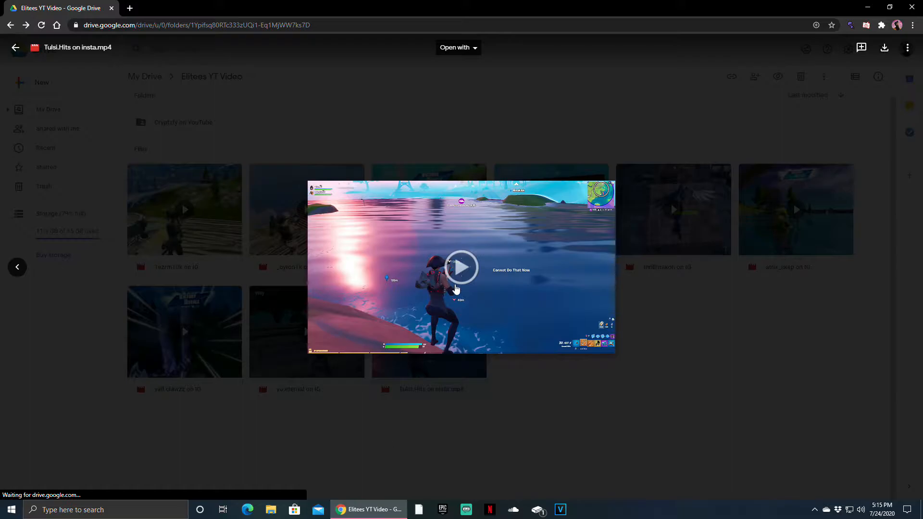
click(463, 268)
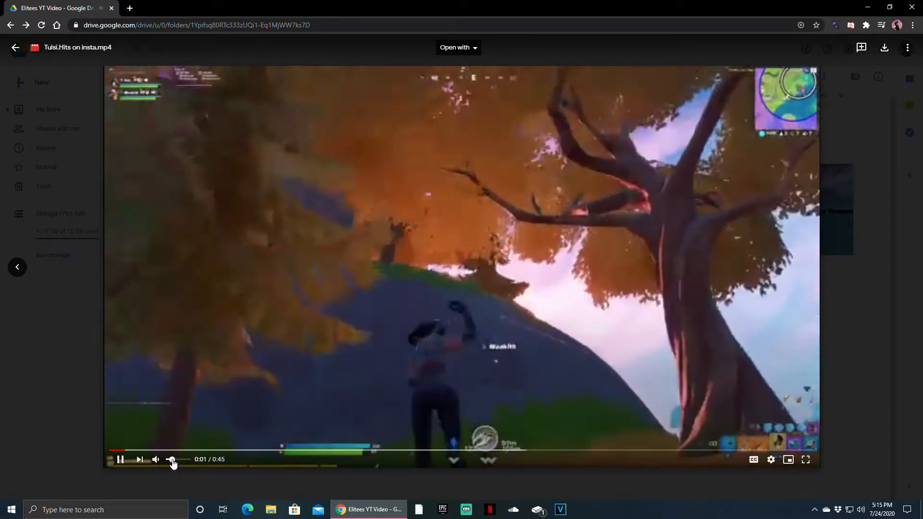
click(770, 460)
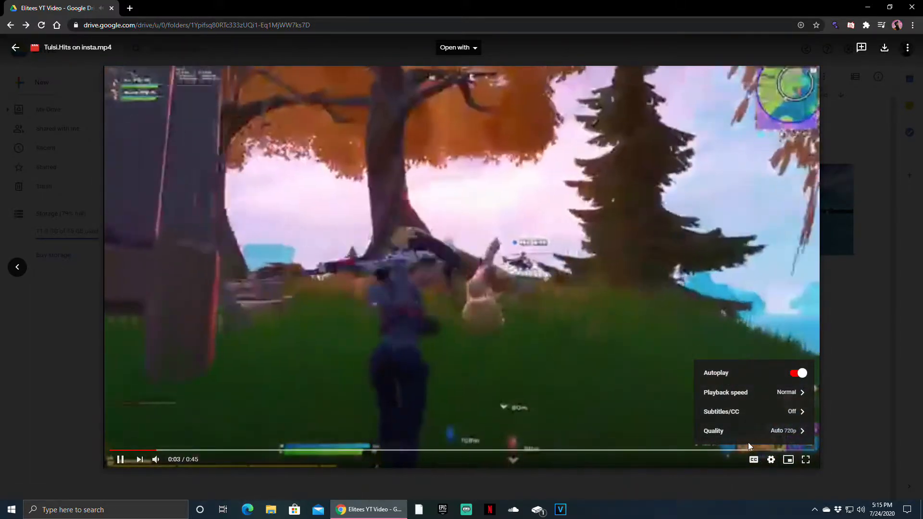
click(402, 450)
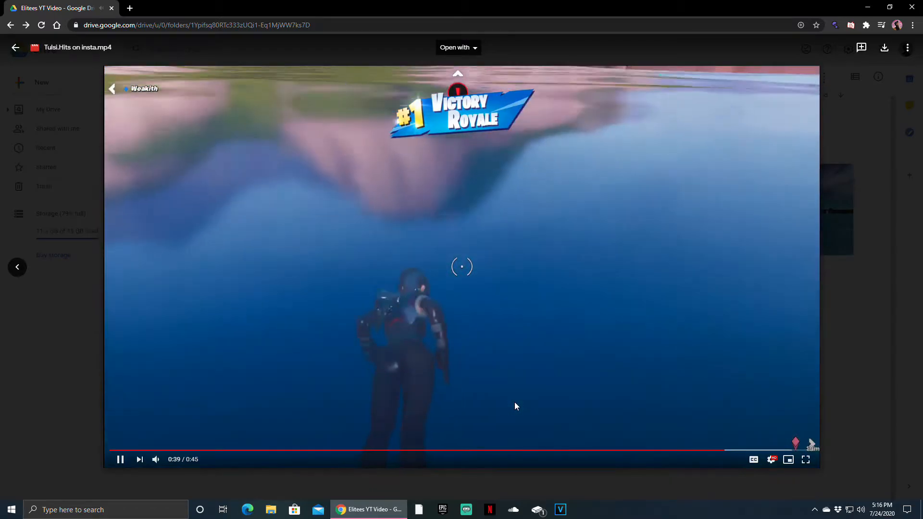
mouse_move(418, 103)
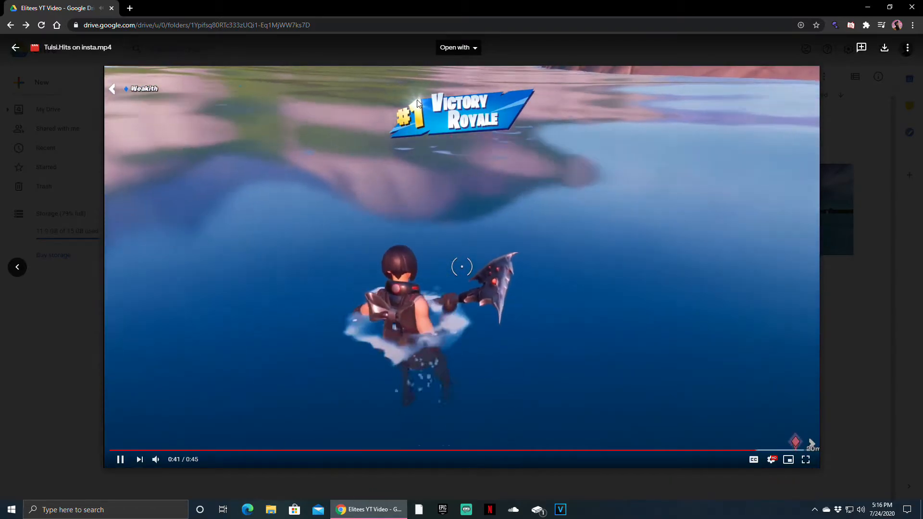
click(15, 47)
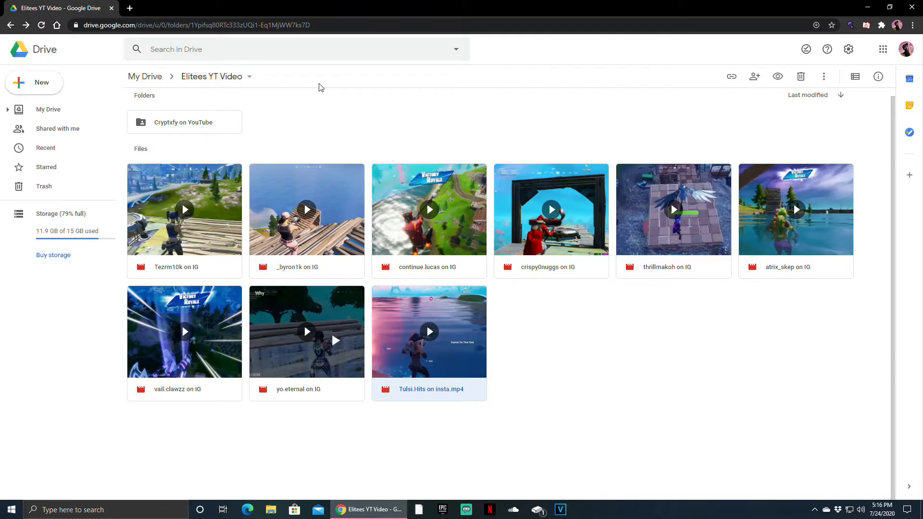
mouse_move(514, 78)
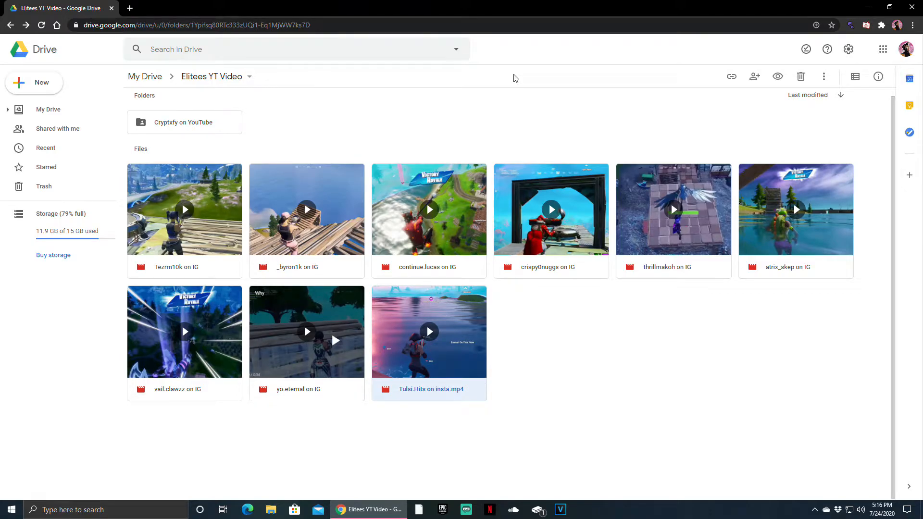